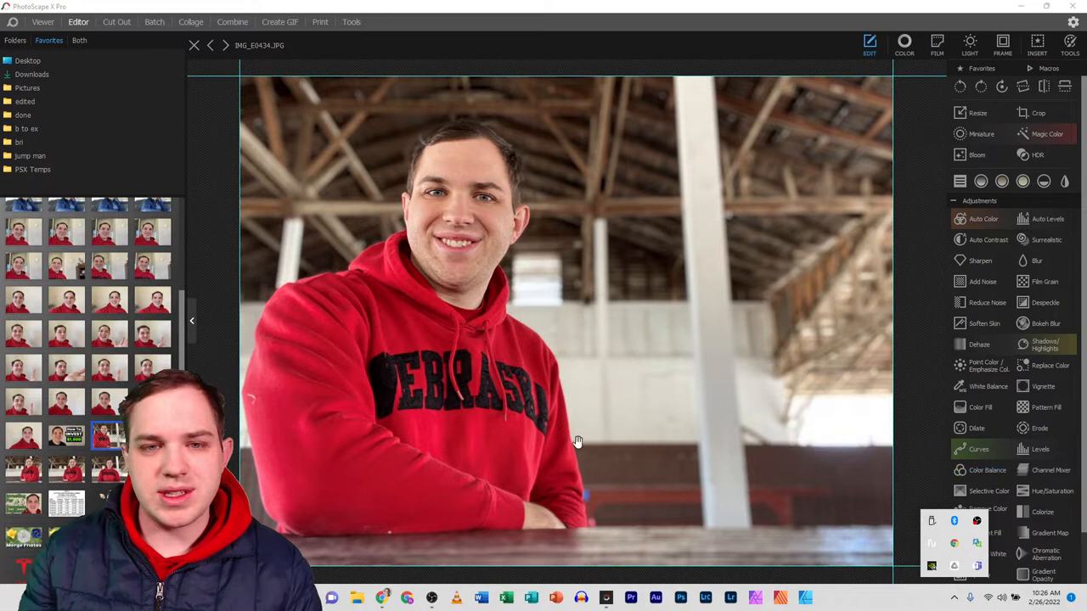
pyautogui.moveTo(637, 166)
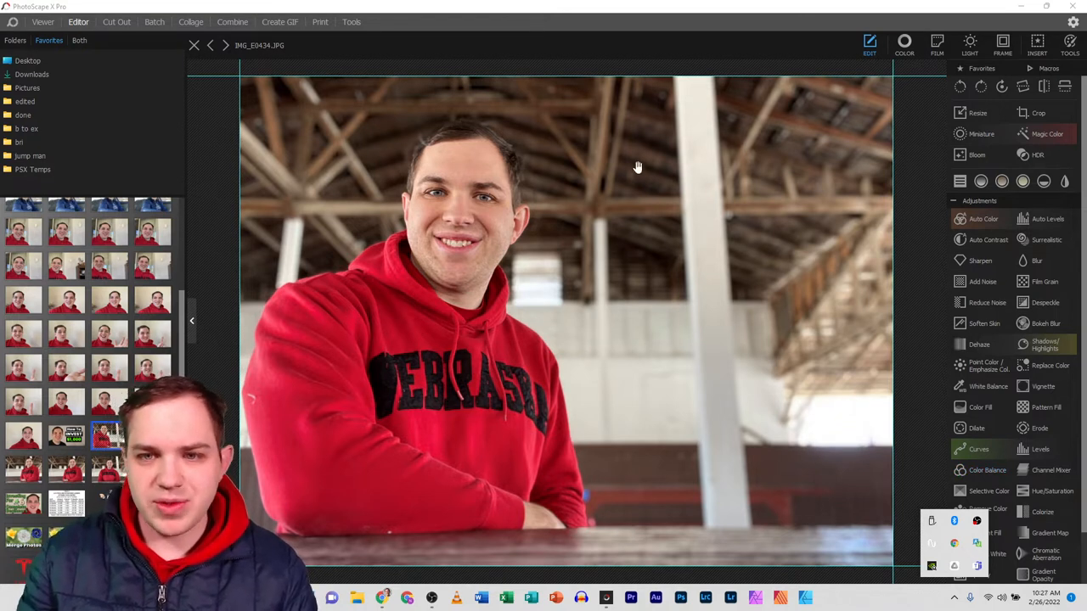
pyautogui.moveTo(714, 504)
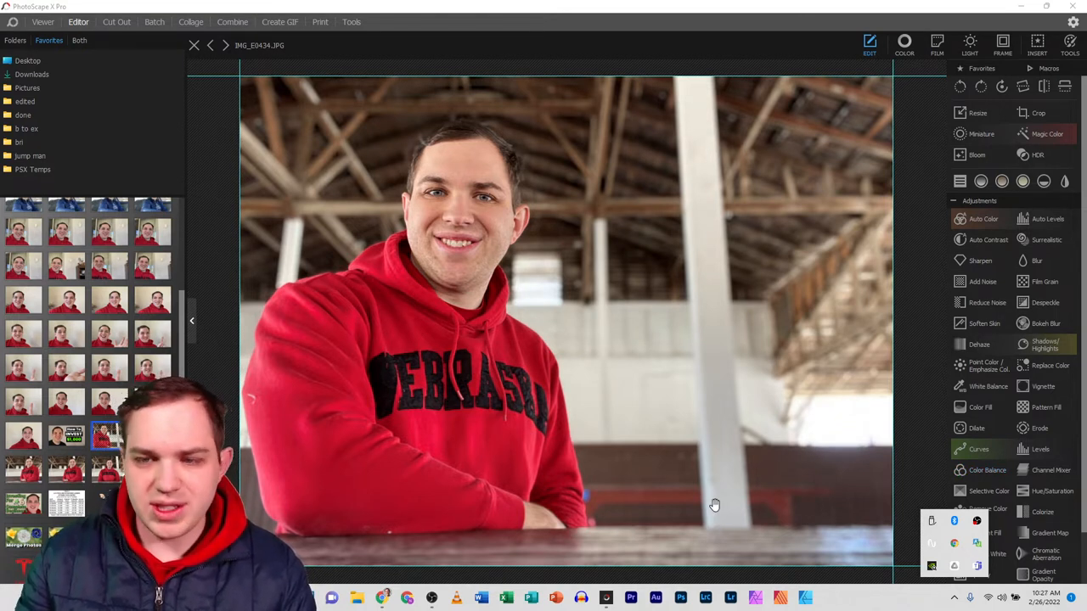
pyautogui.moveTo(748, 466)
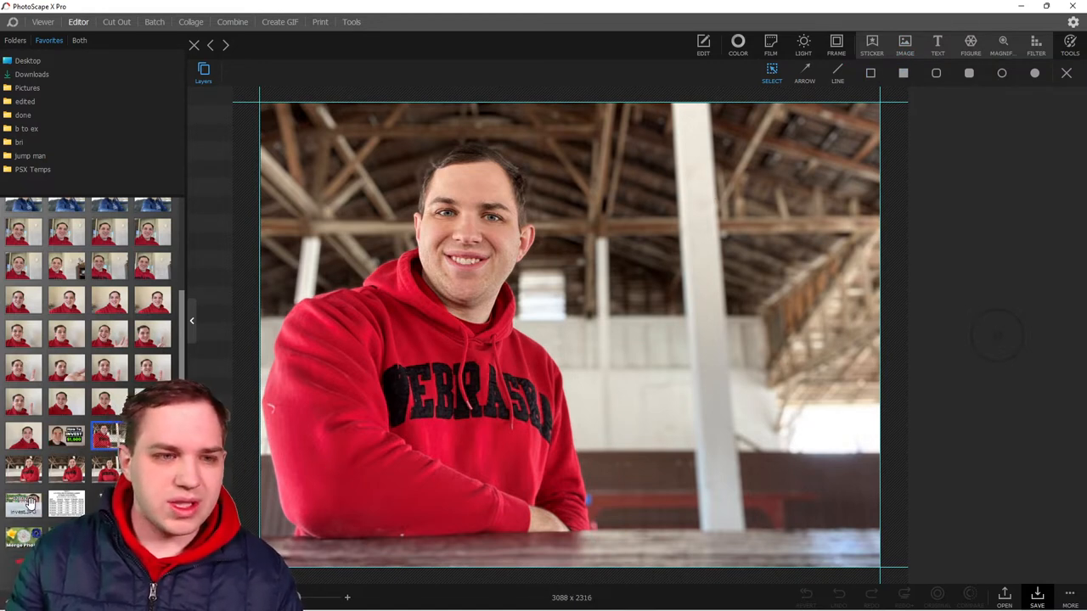
# Browse to the PSX Temps templates folder and scroll to the layered example thumbnail
pyautogui.click(26, 114)
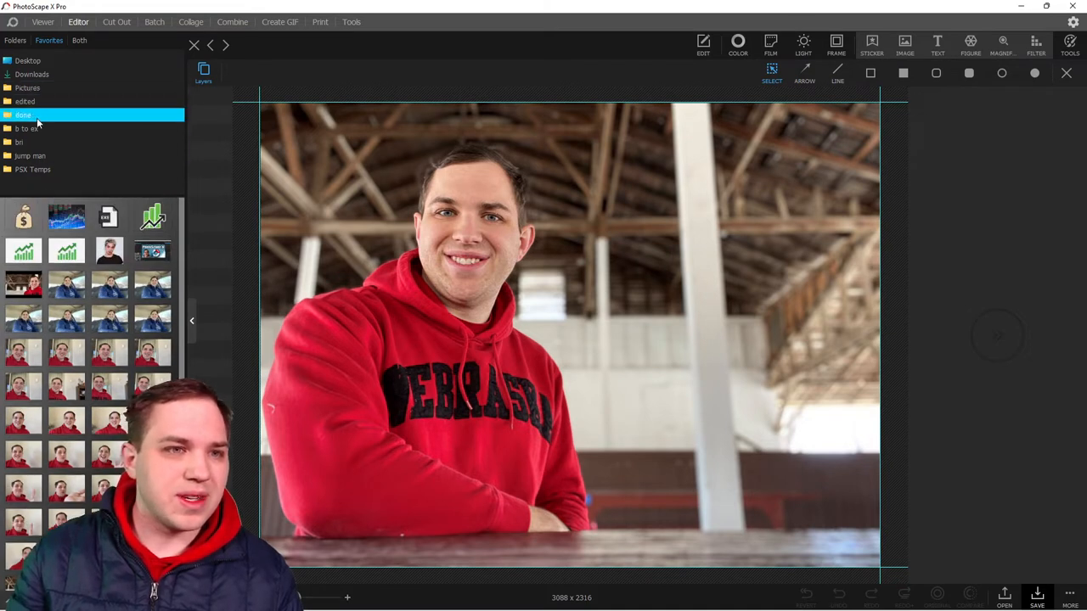
pyautogui.click(33, 169)
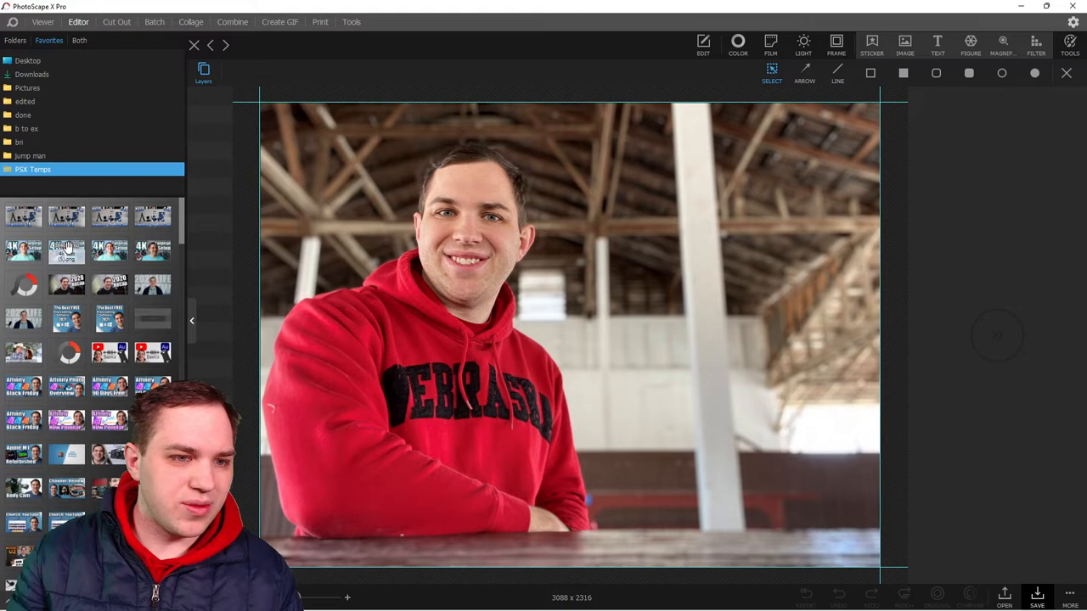
pyautogui.scroll(-3)
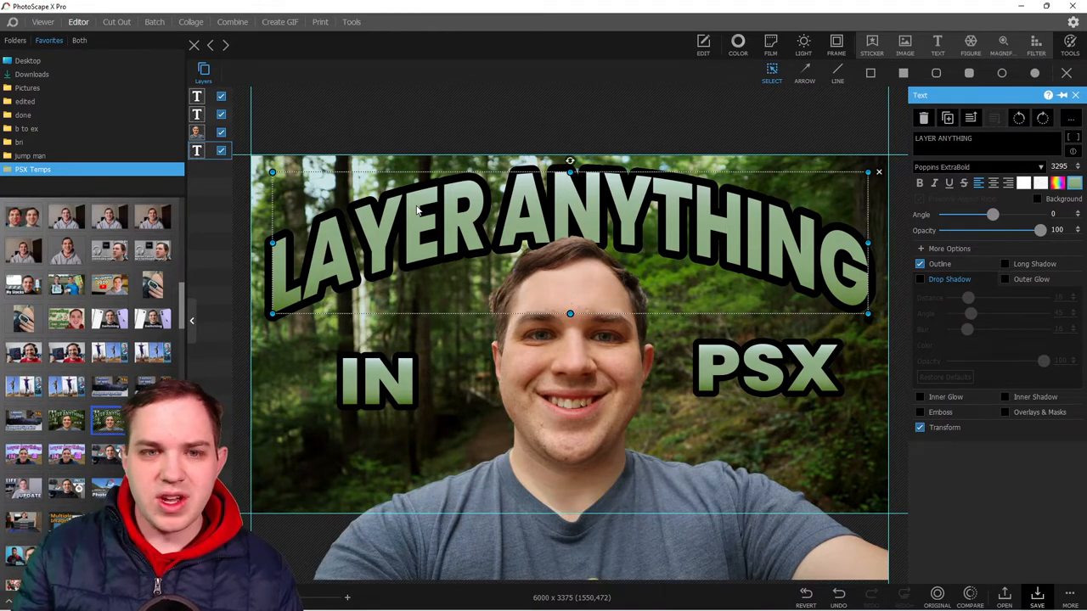
# Select the IN and PSX text layers and drag PSX across to sit beside IN
pyautogui.click(380, 382)
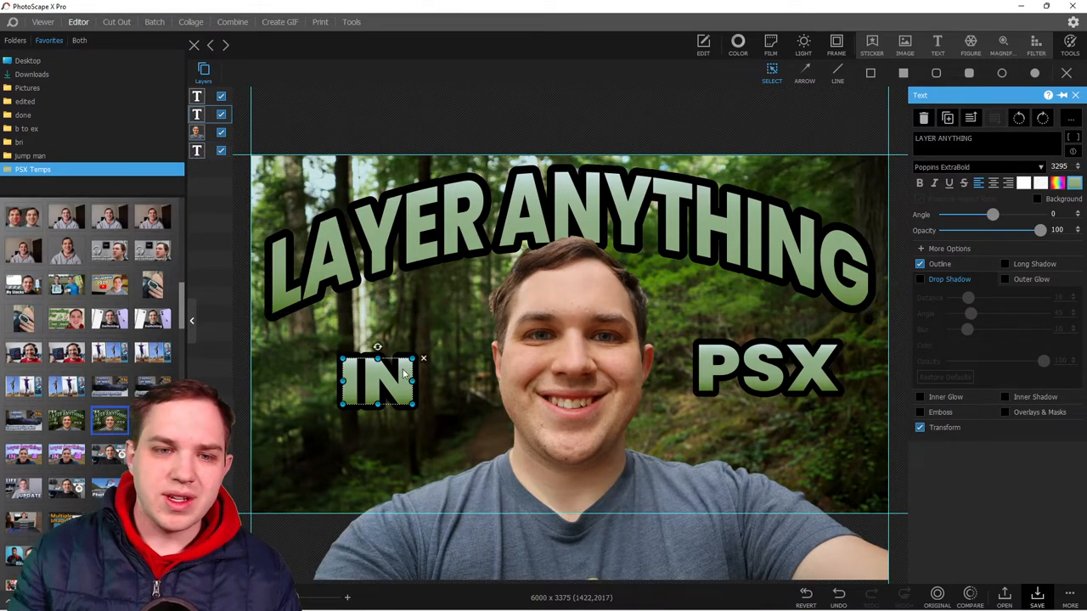
pyautogui.click(767, 368)
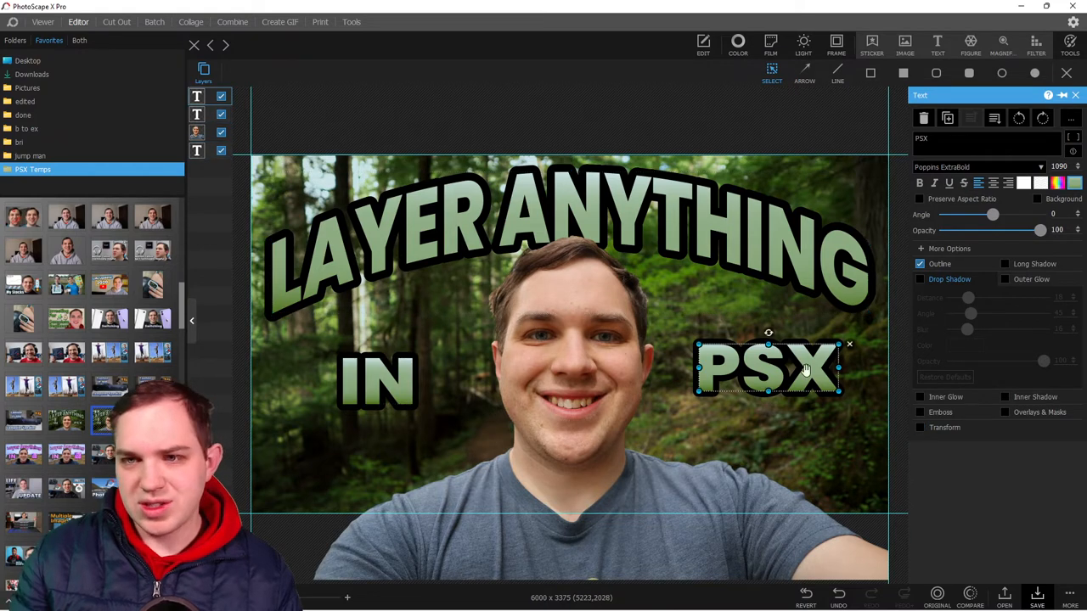
pyautogui.moveTo(764, 369); pyautogui.dragTo(548, 382)
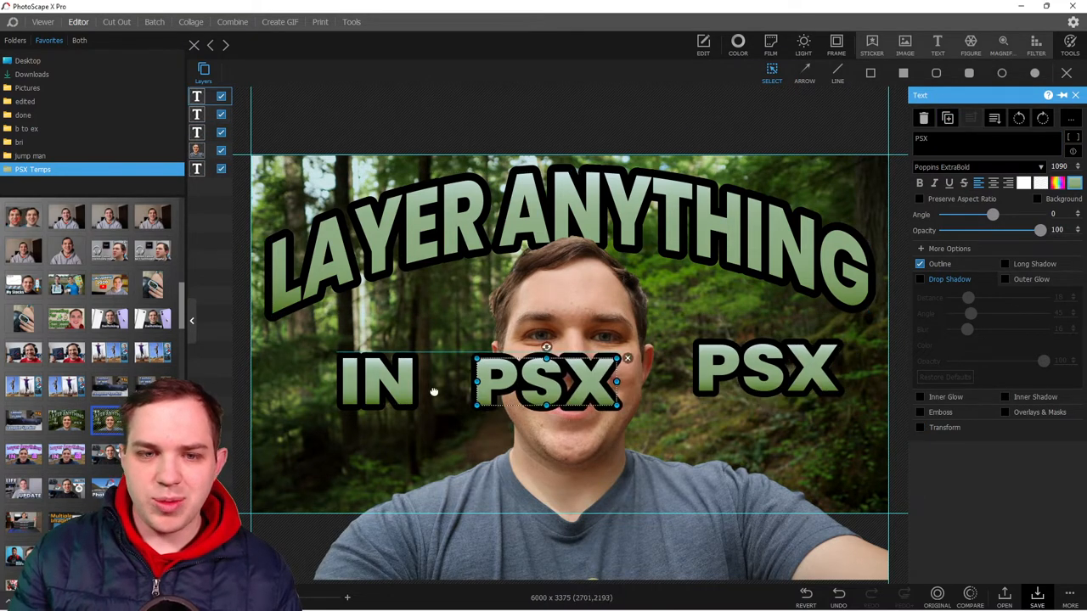
pyautogui.moveTo(546, 382); pyautogui.dragTo(368, 381)
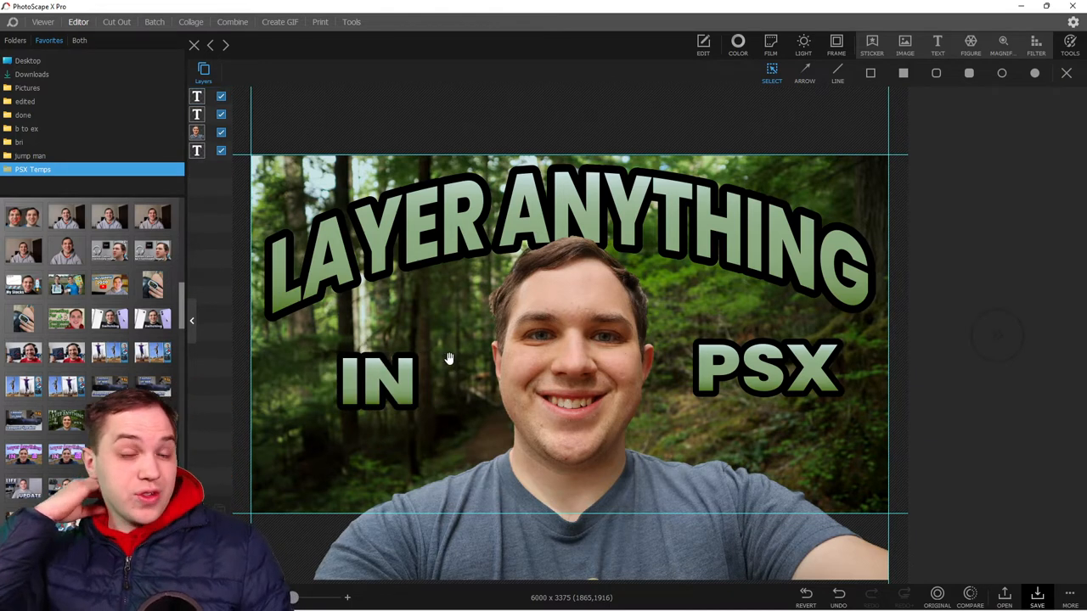
# Return to the Downloads photo and hide the file browser so the image fills the workspace
pyautogui.click(39, 76)
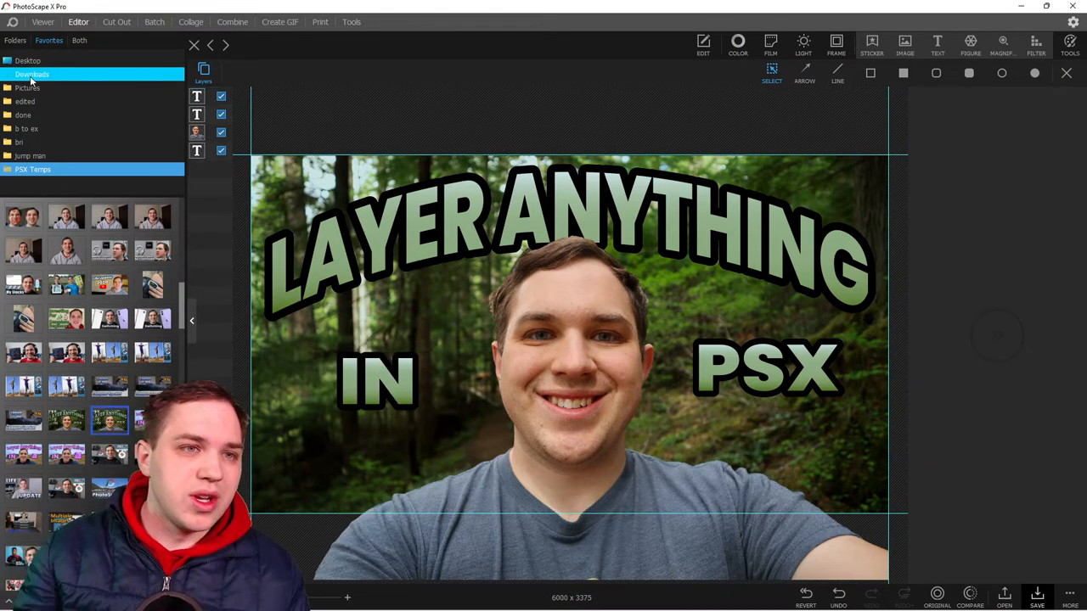
pyautogui.click(25, 60)
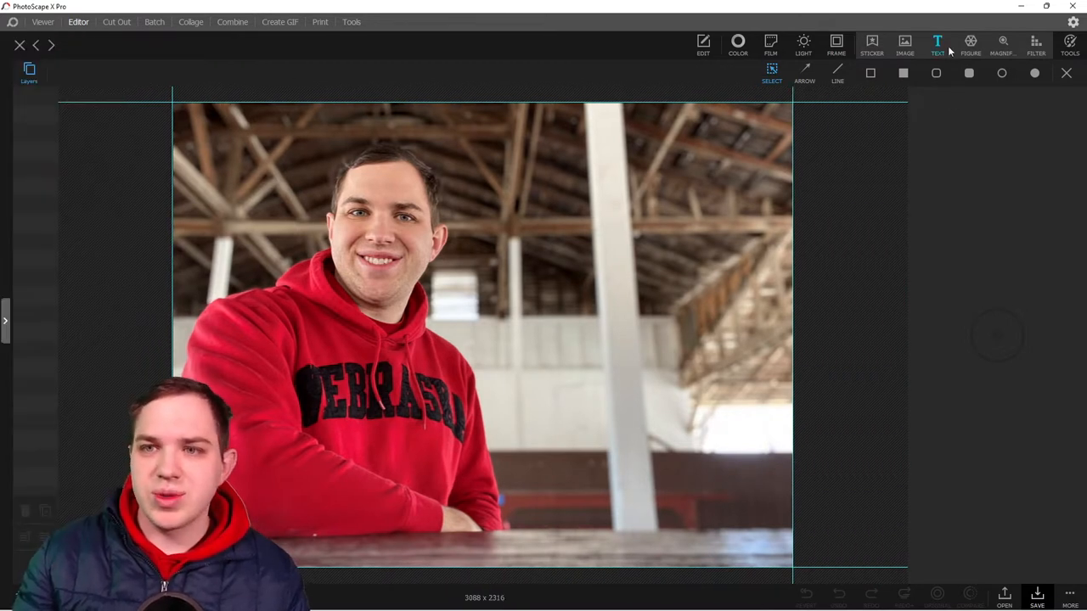
# Add a text layer above the man's head, coloured white with a black outline
pyautogui.click(939, 44)
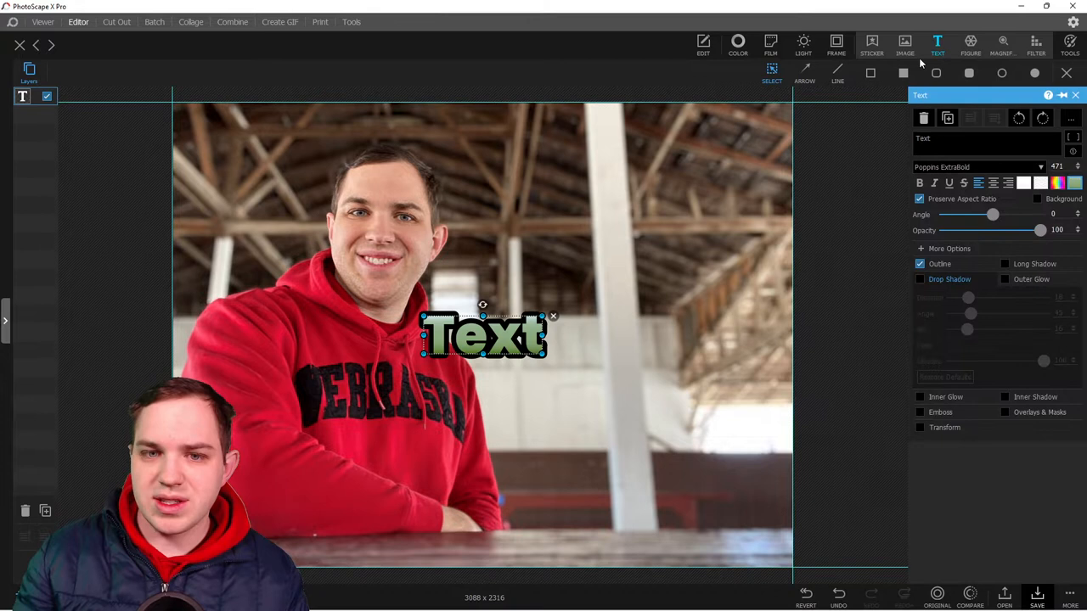
pyautogui.moveTo(484, 337); pyautogui.dragTo(525, 184)
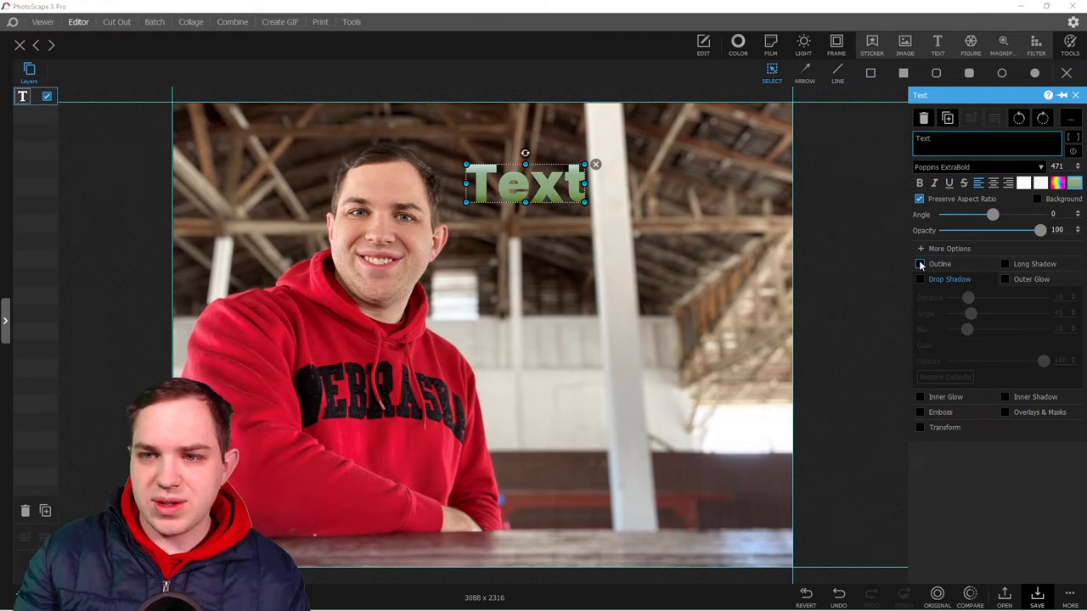
pyautogui.click(1044, 183)
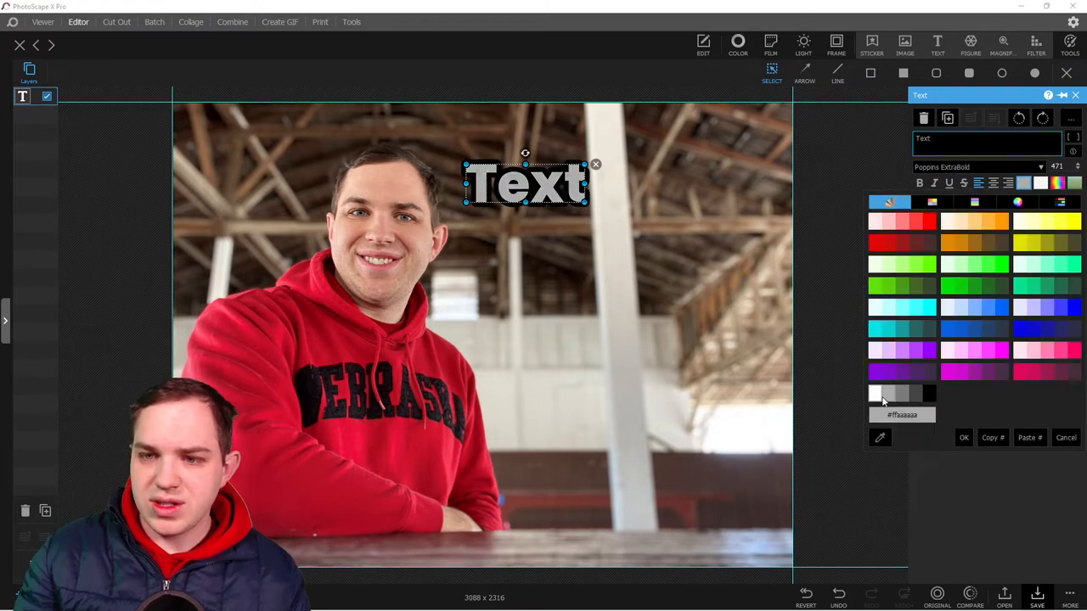
pyautogui.click(963, 437)
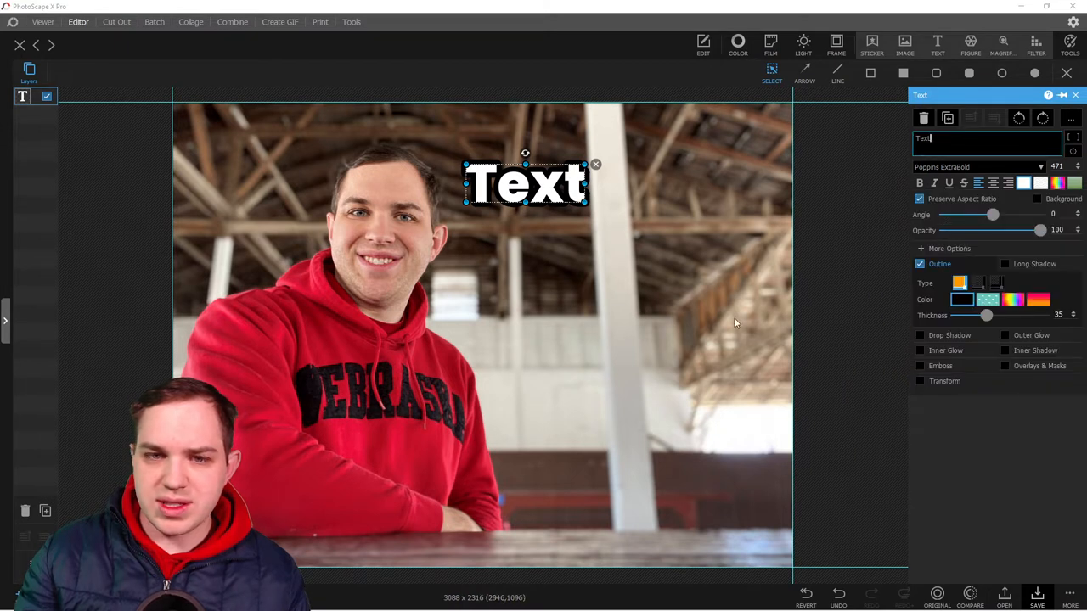
pyautogui.click(917, 279)
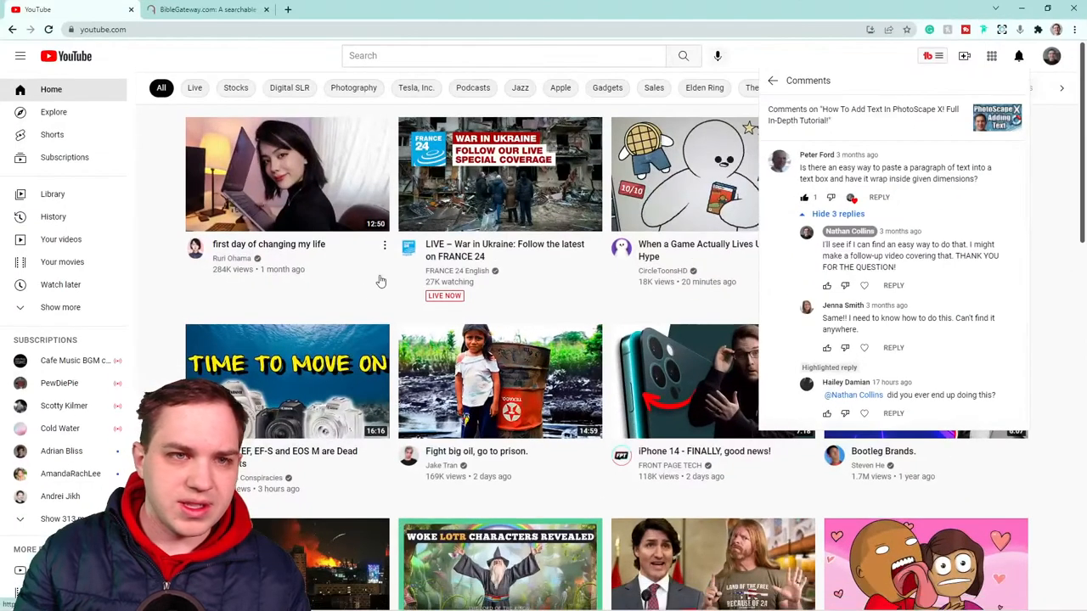
# Switch to the browser showing the YouTube comment about pasting a paragraph into a text box
pyautogui.click(208, 12)
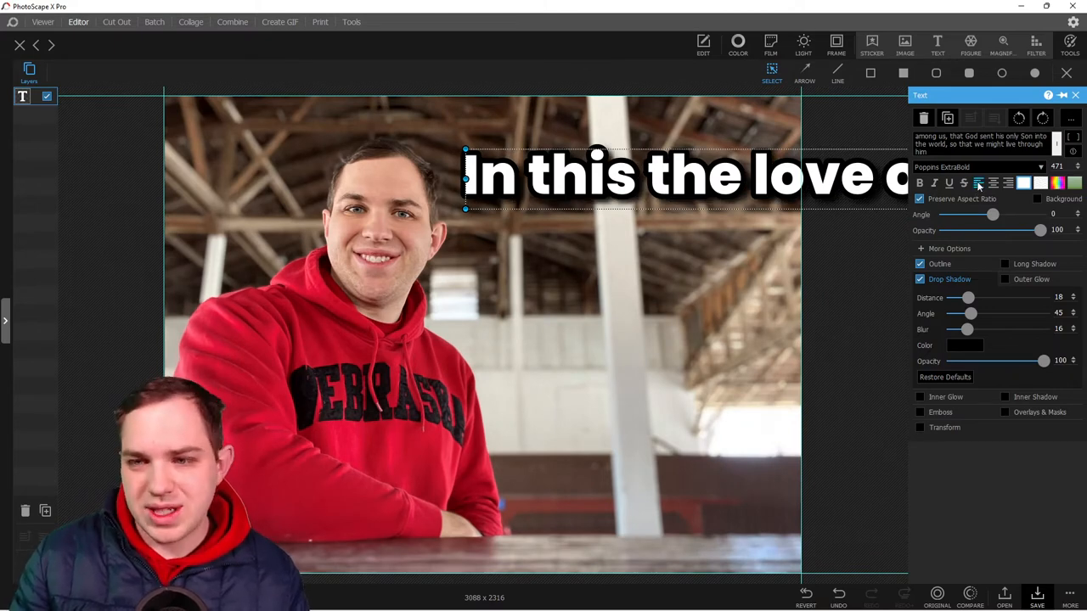
pyautogui.click(1064, 120)
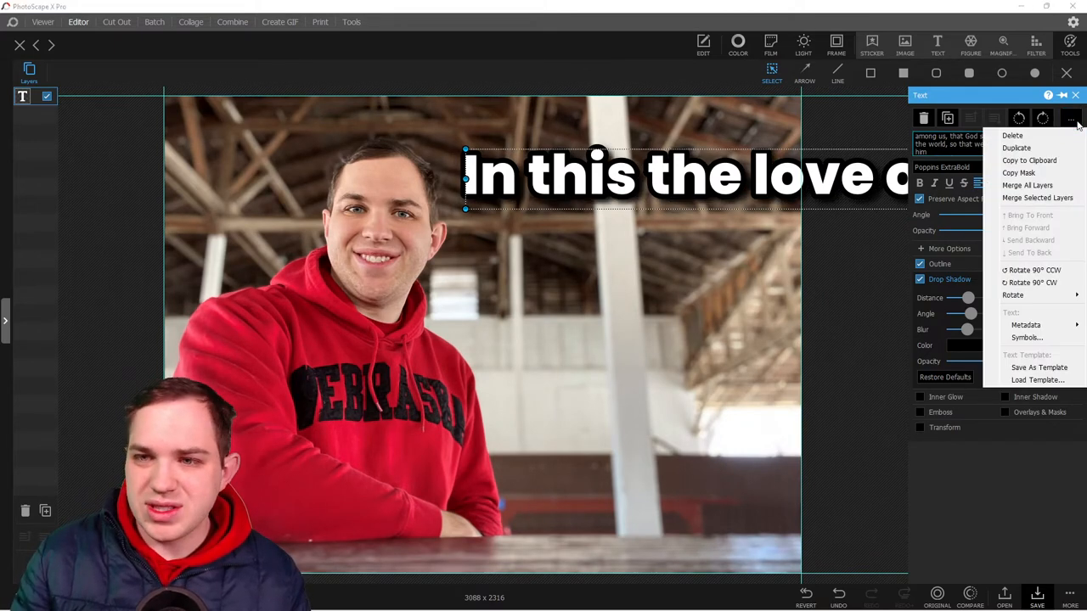
pyautogui.moveTo(1035, 148)
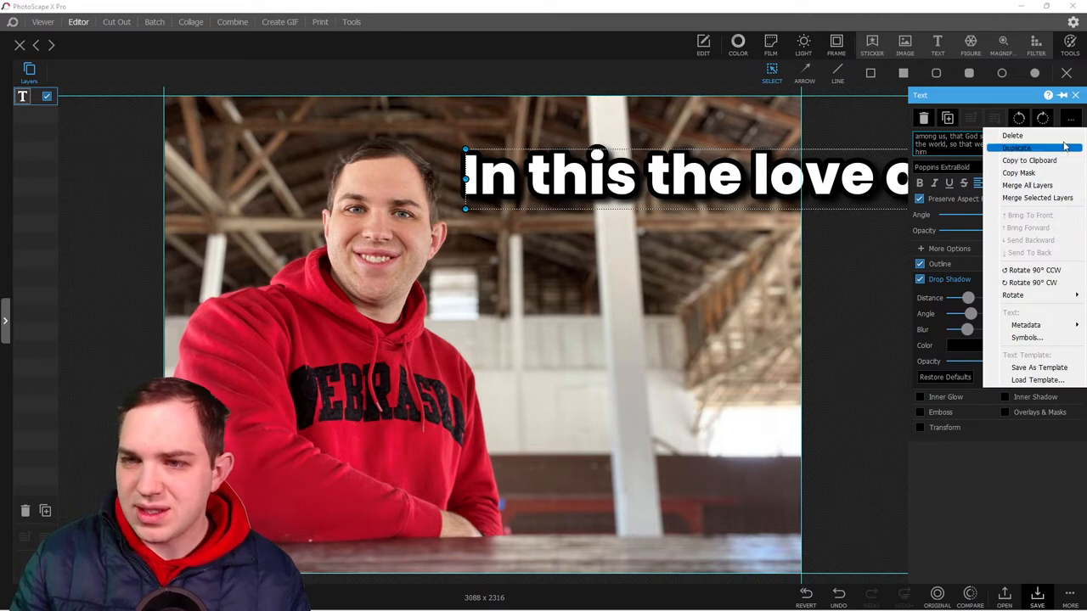
pyautogui.moveTo(974, 158)
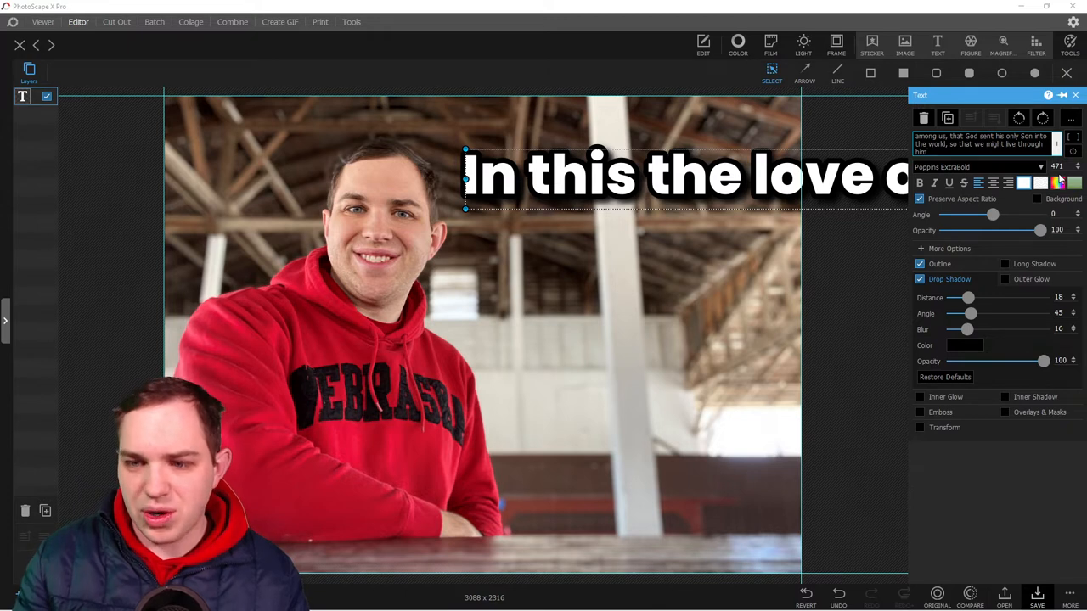
pyautogui.moveTo(944, 377)
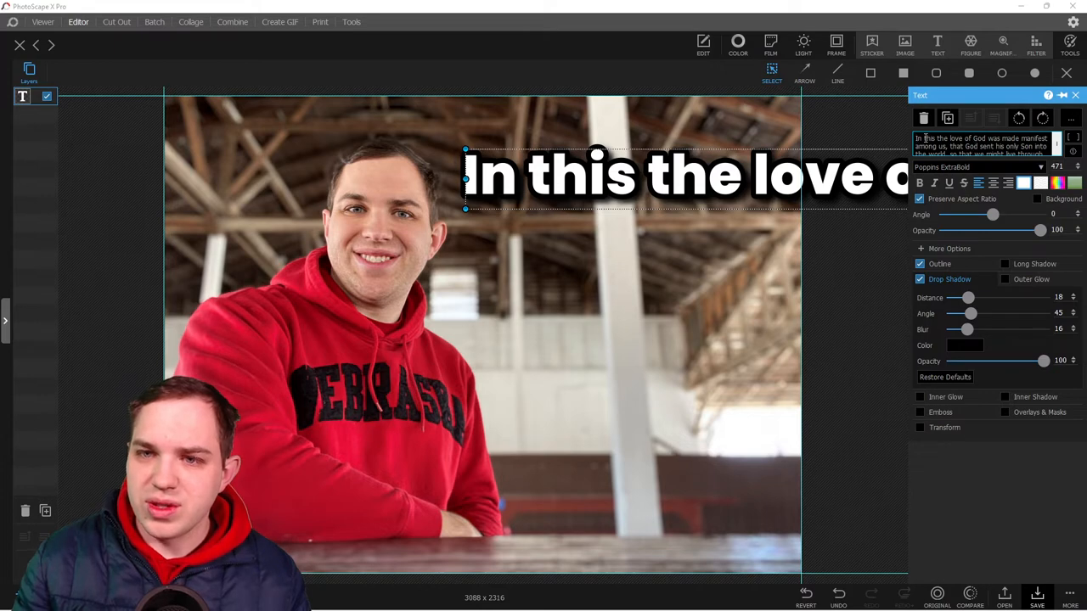
# Move the verse block beside the man and reveal the letter and line spacing settings
pyautogui.moveTo(594, 174); pyautogui.dragTo(595, 142)
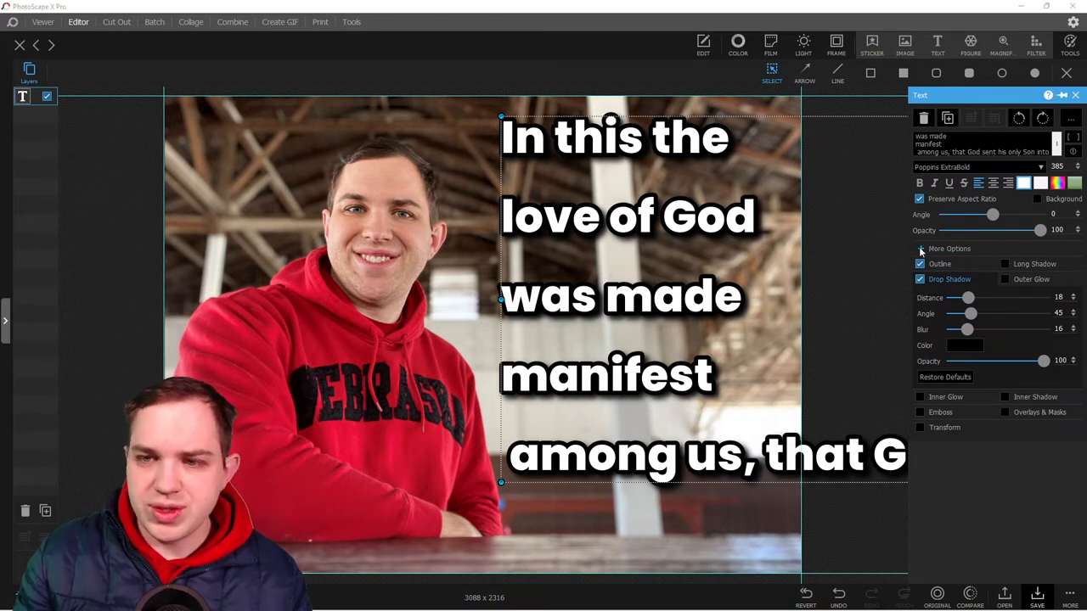
pyautogui.click(921, 248)
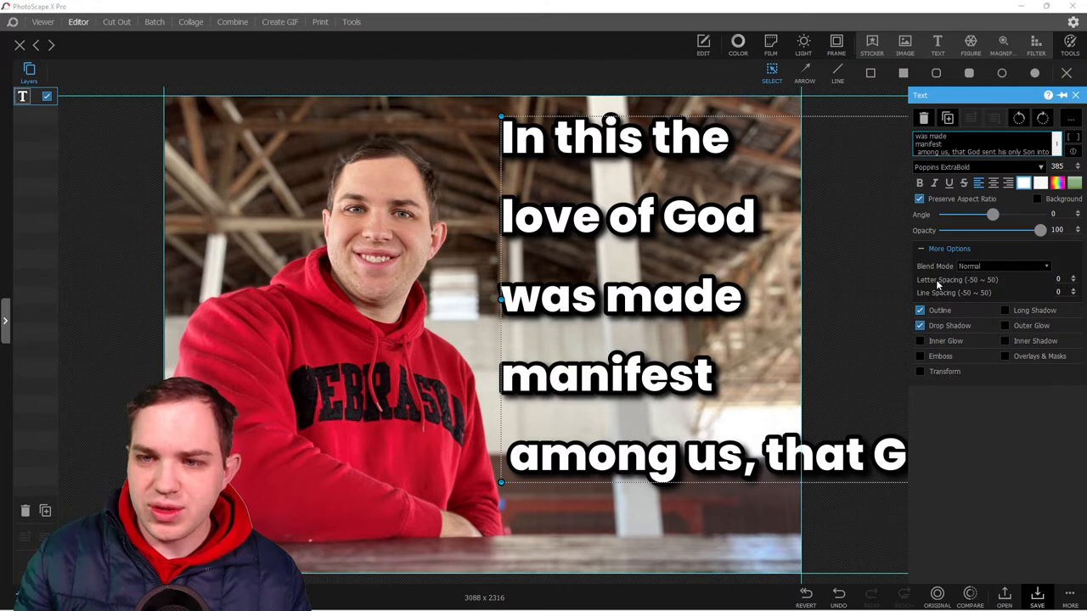
pyautogui.moveTo(1011, 297)
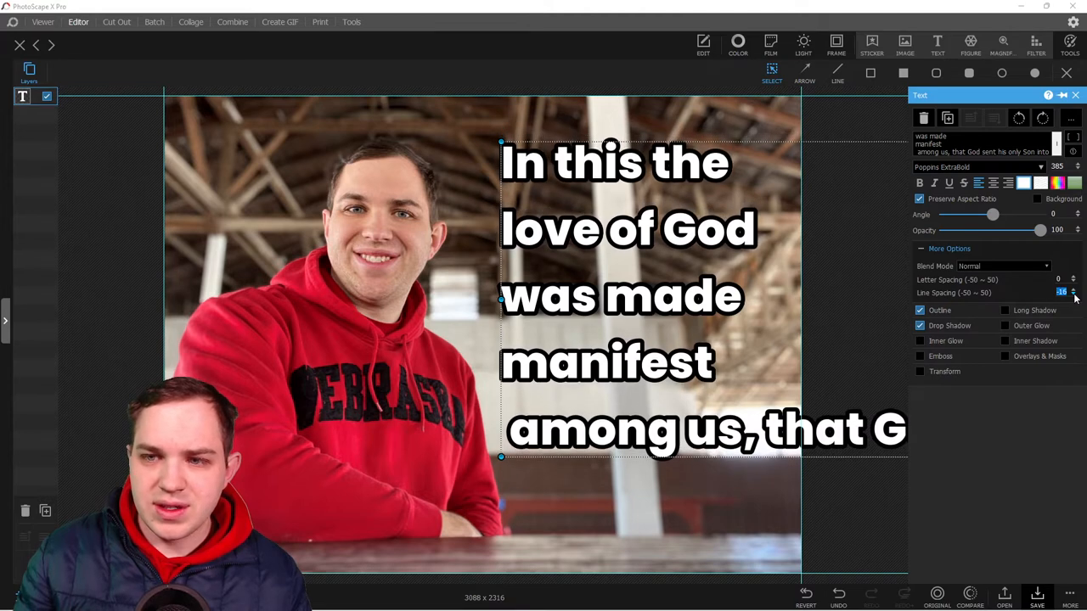
# Lower the Line Spacing to about -41 so the verse lines sit tightly together
pyautogui.click(1074, 296)
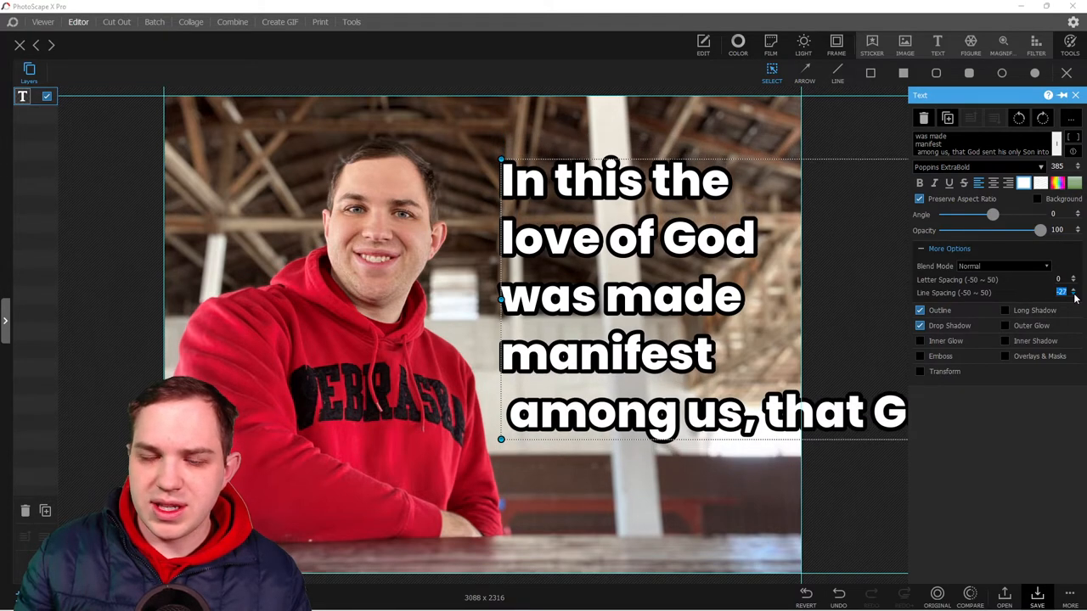
pyautogui.click(1074, 295)
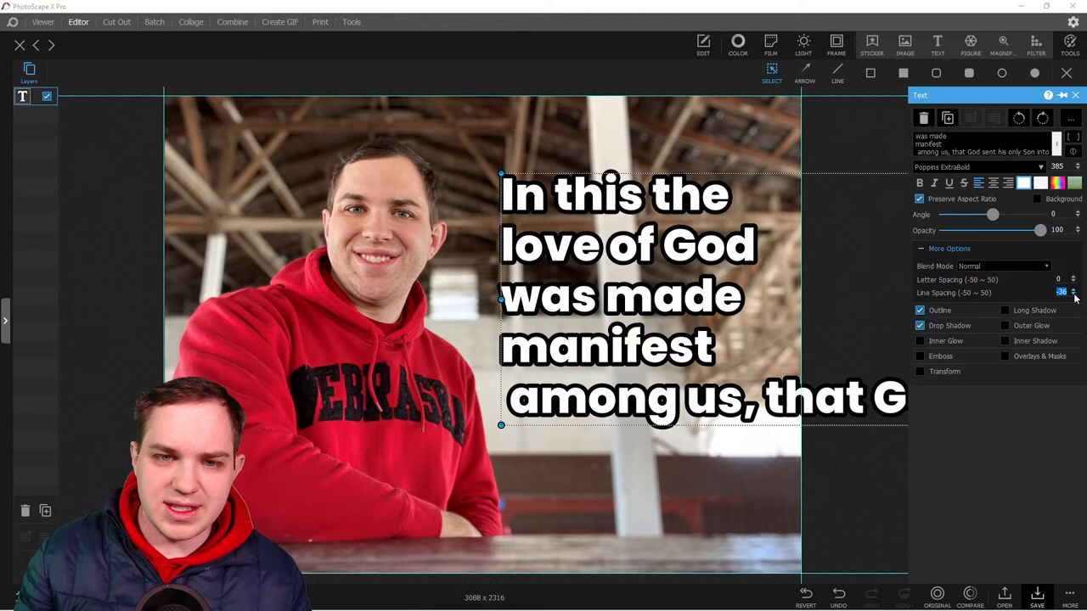
pyautogui.click(1073, 290)
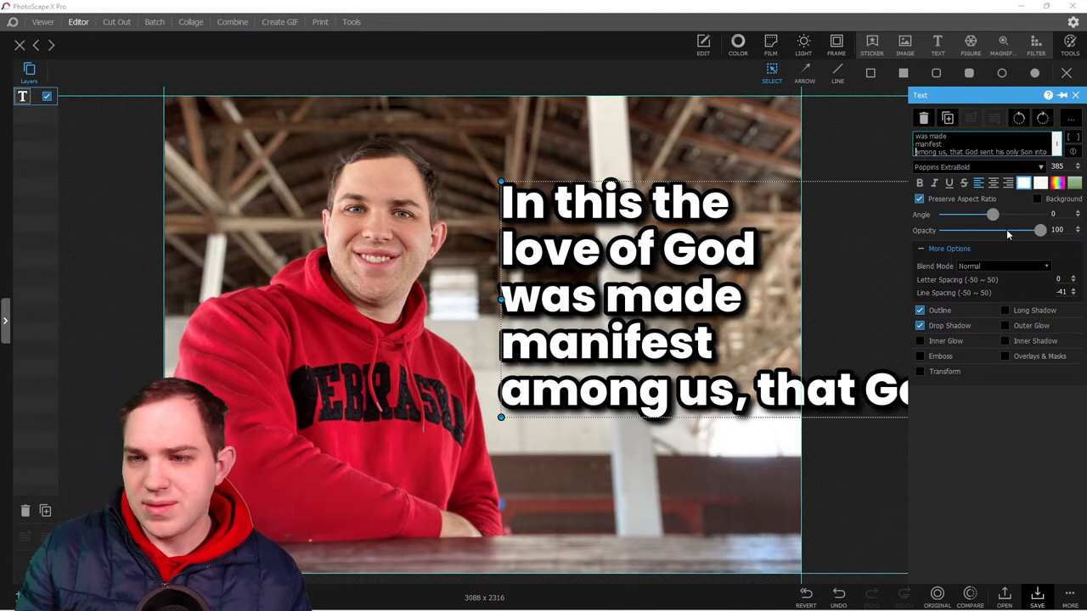
pyautogui.click(1074, 289)
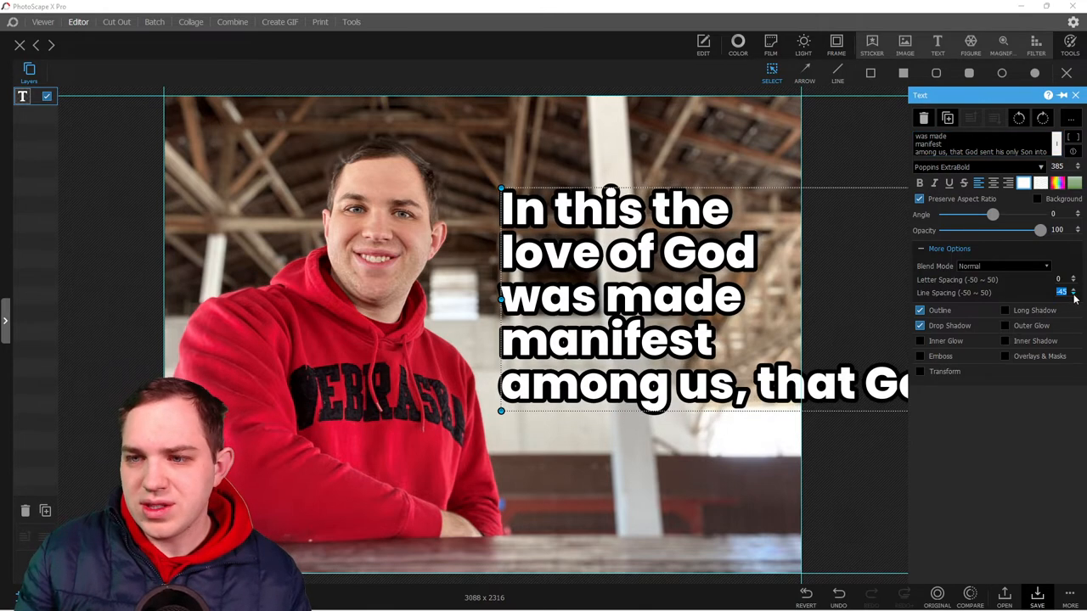
pyautogui.click(1074, 290)
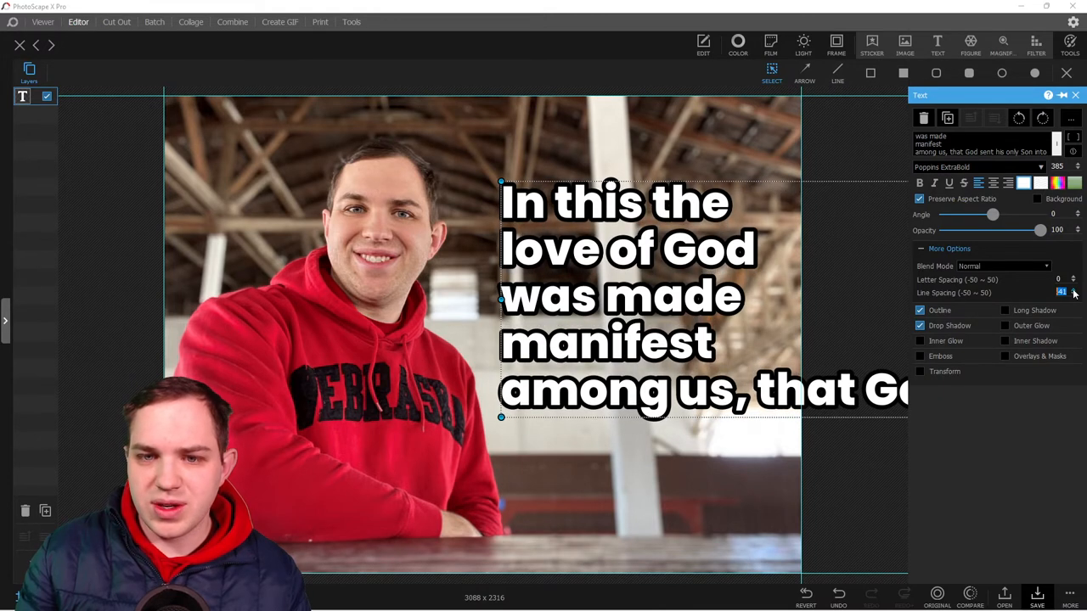
pyautogui.click(1073, 296)
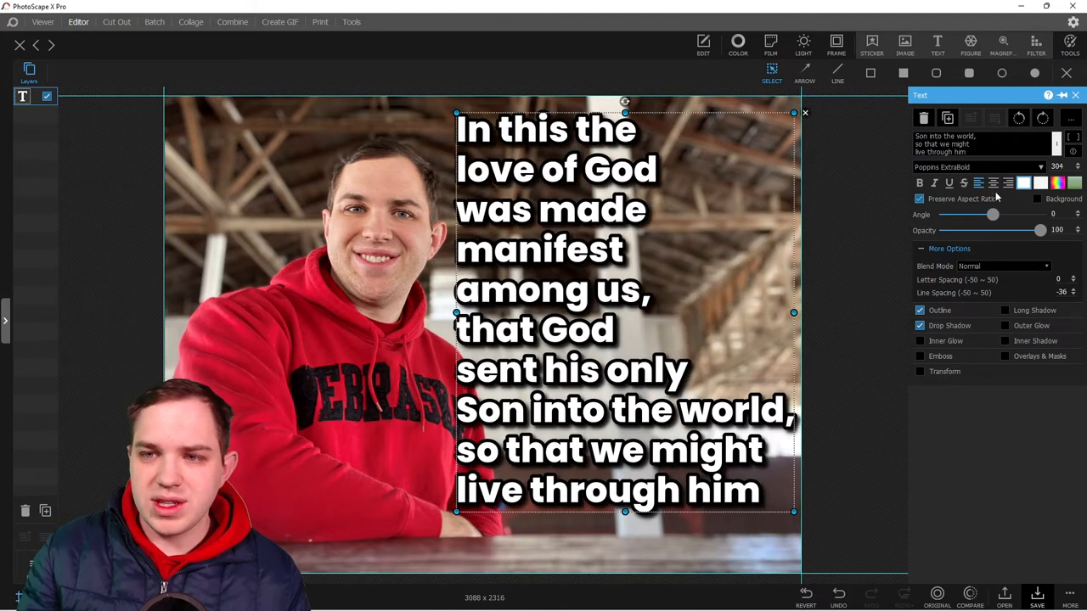
# Right-align the verse lines along the photo's right side
pyautogui.click(988, 182)
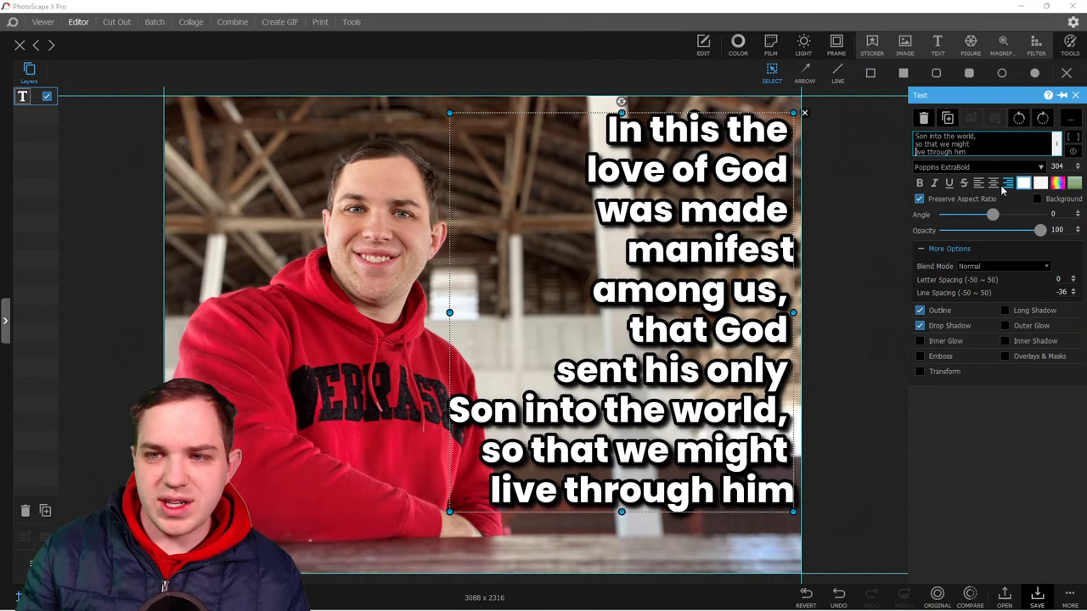
# Centre every line of the verse within its text block
pyautogui.click(1017, 199)
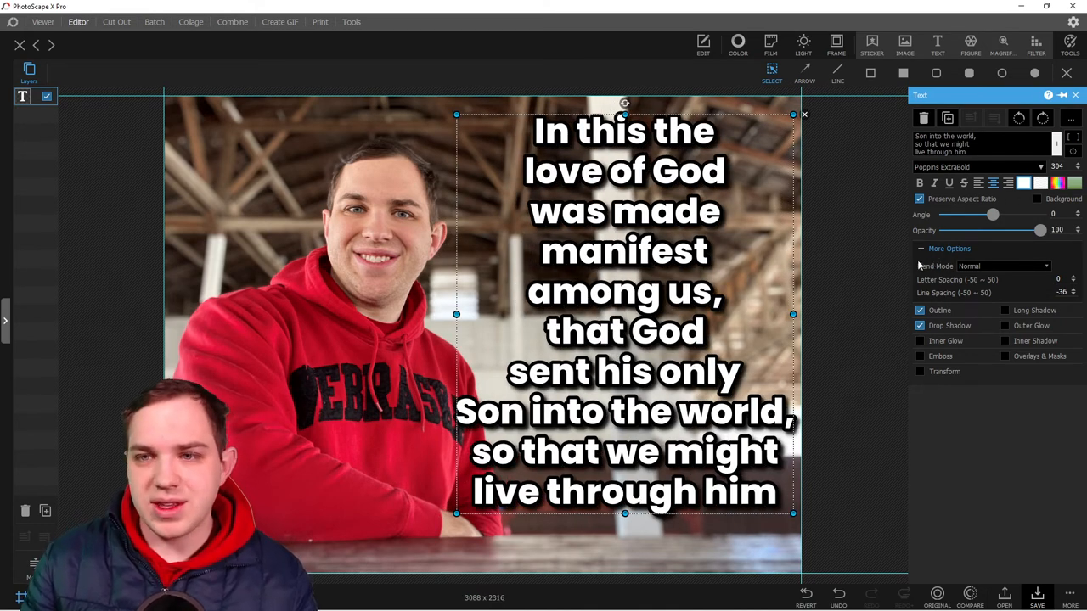
pyautogui.moveTo(1000, 125)
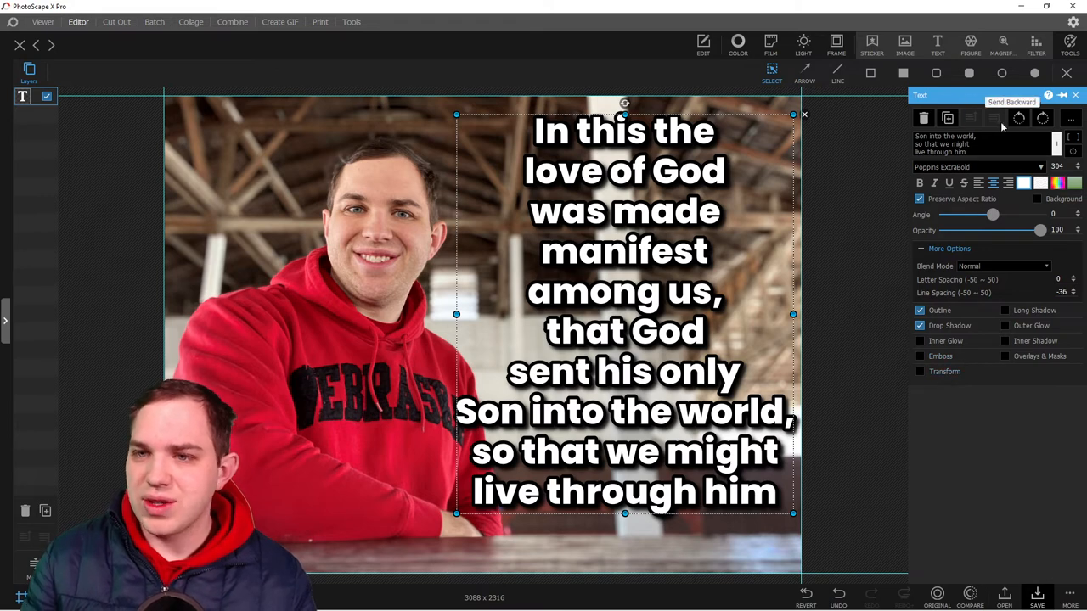
pyautogui.click(1067, 118)
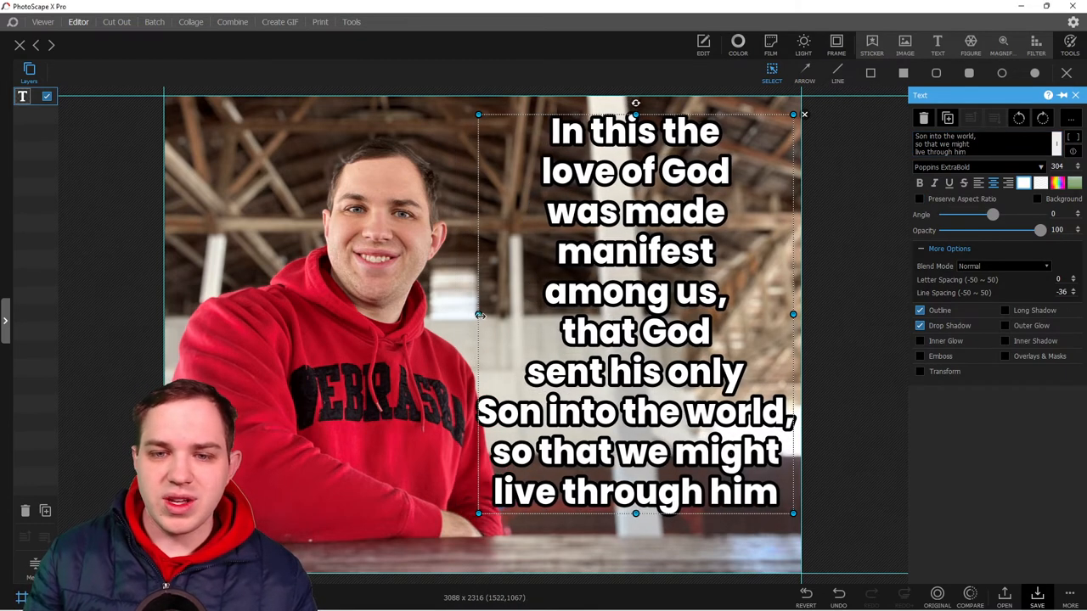
# Resize the verse block's width from its left handle, widening then narrowing it slightly
pyautogui.moveTo(479, 314); pyautogui.dragTo(462, 313)
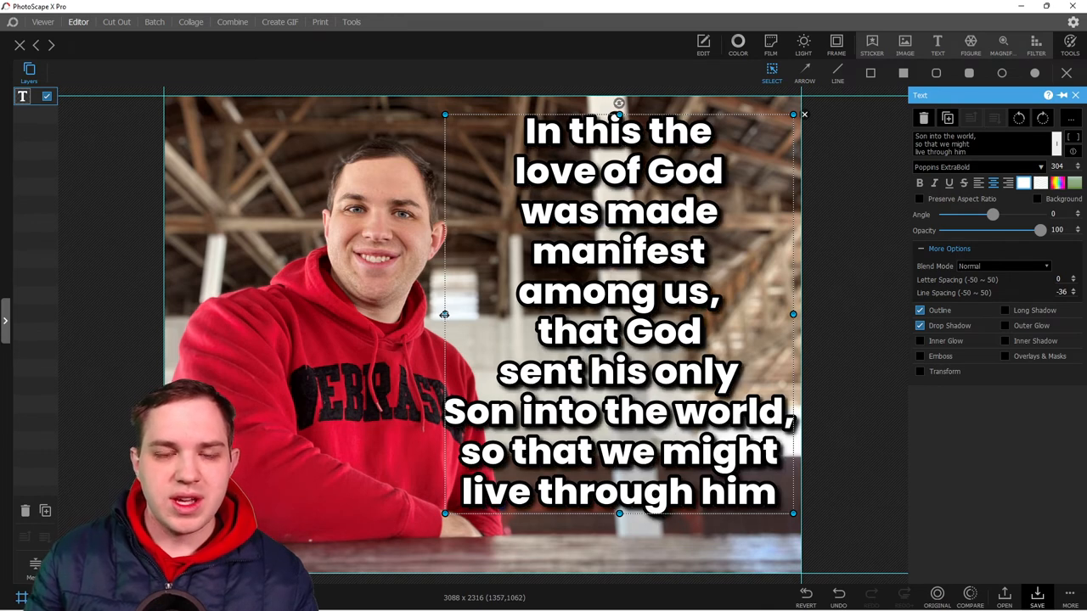
pyautogui.moveTo(444, 314); pyautogui.dragTo(552, 312)
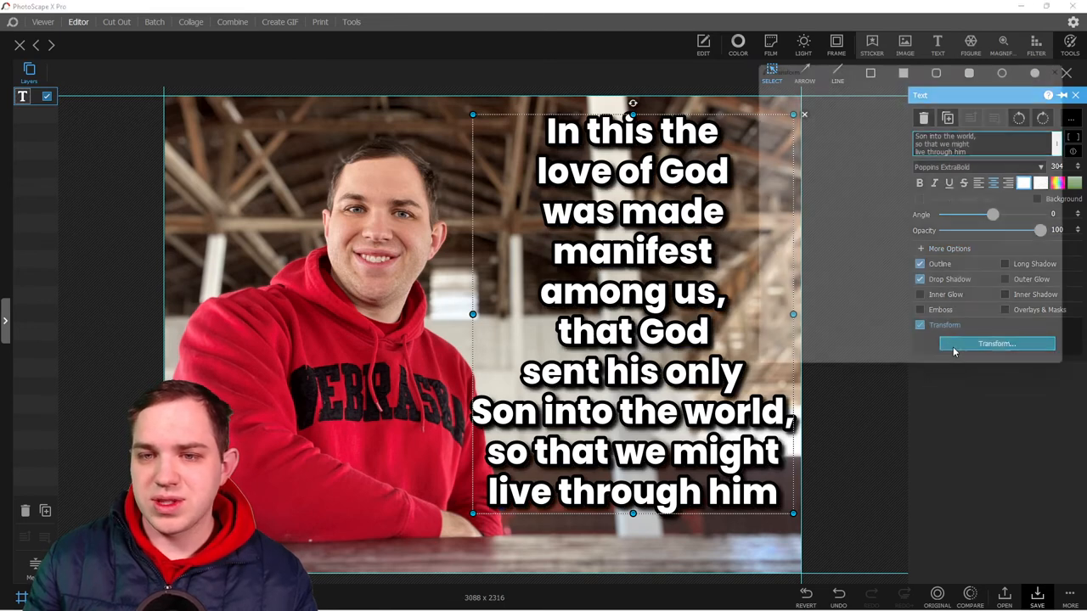
pyautogui.click(996, 343)
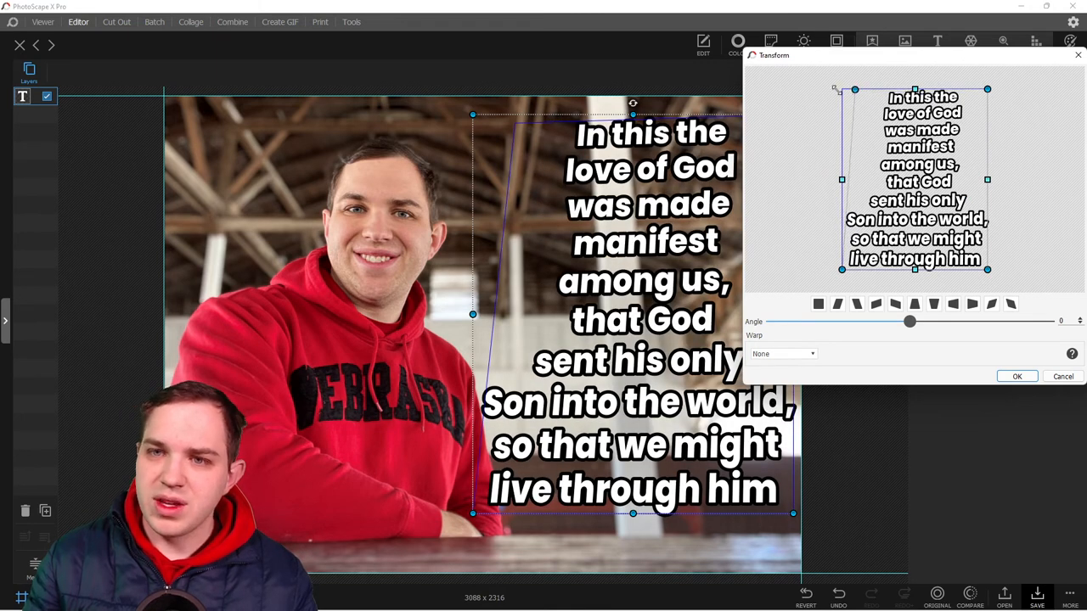
pyautogui.click(818, 304)
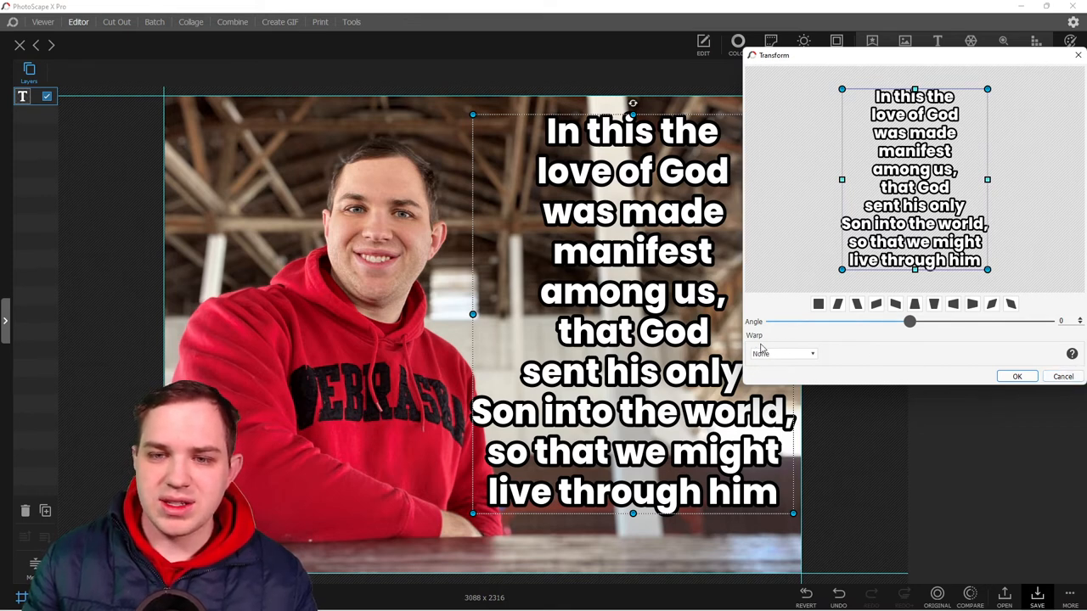
pyautogui.moveTo(796, 362)
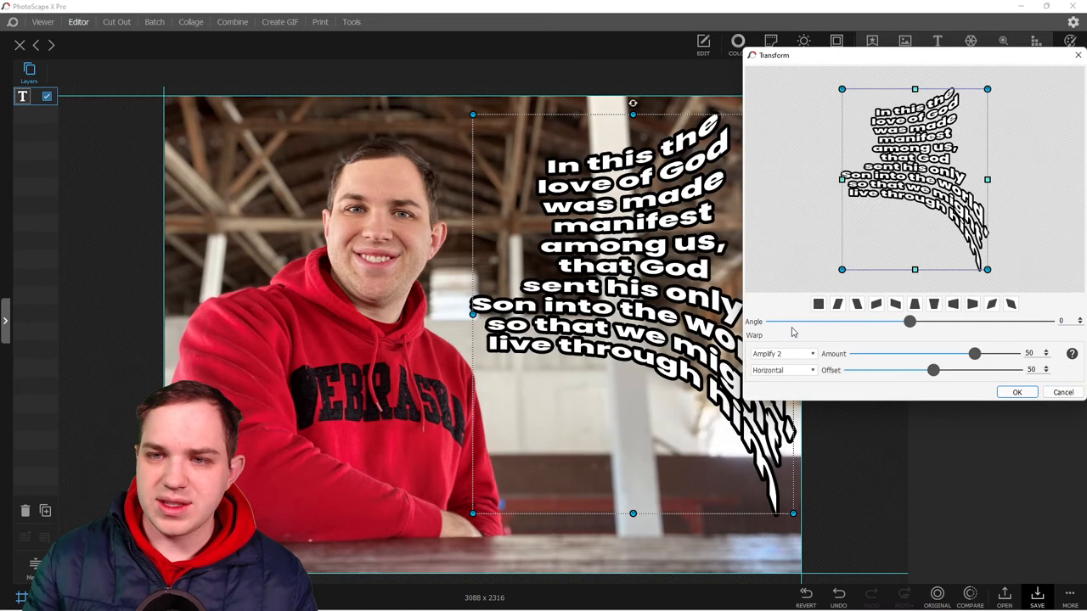
pyautogui.click(1017, 392)
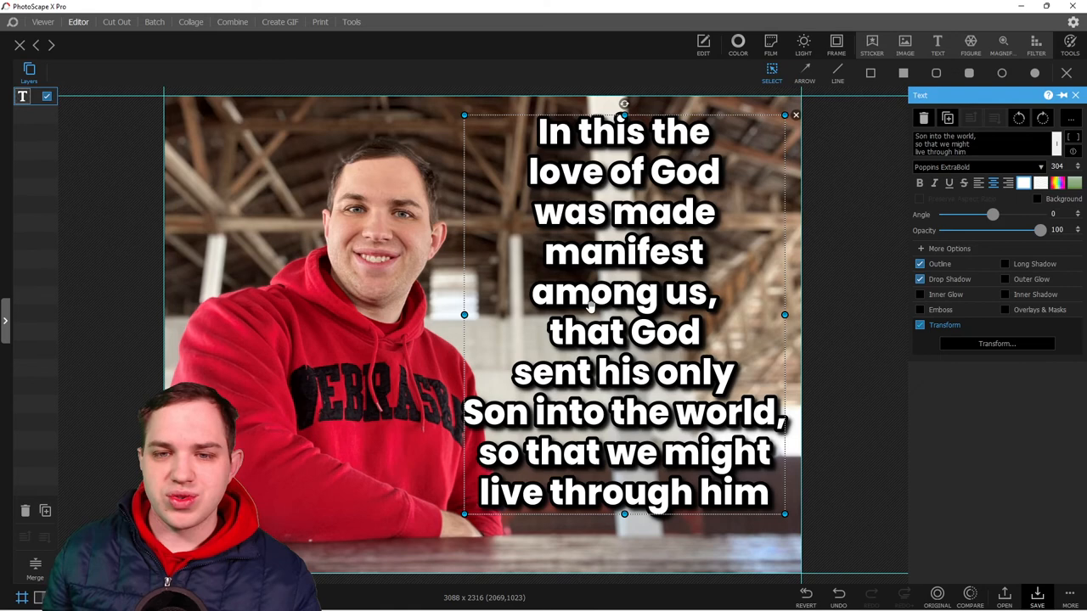
pyautogui.moveTo(17, 297)
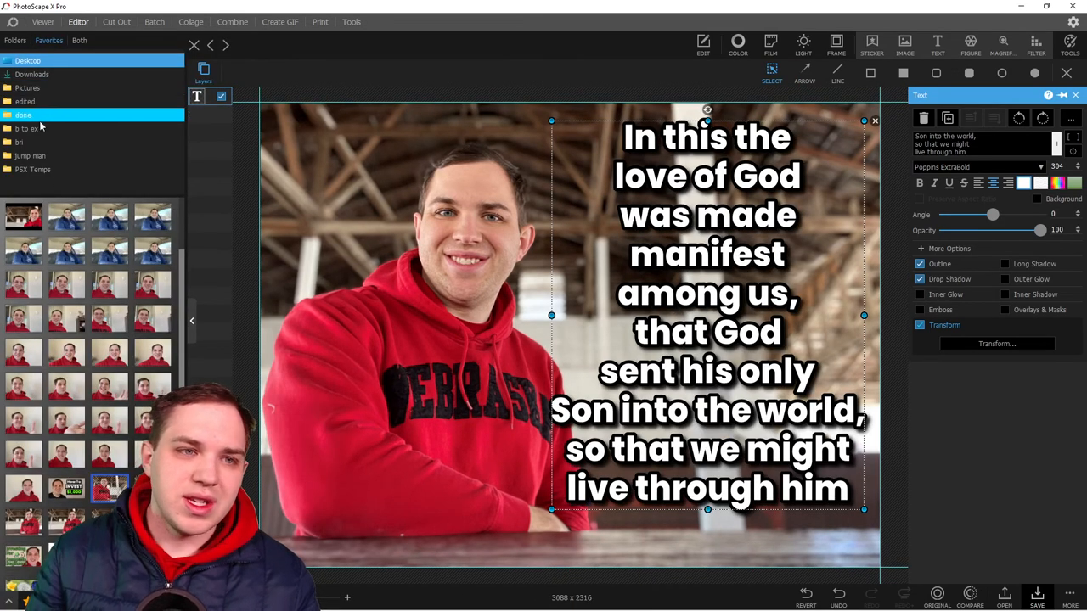
# Go to the PSX Temps favourite folder in the folder browser
pyautogui.click(33, 169)
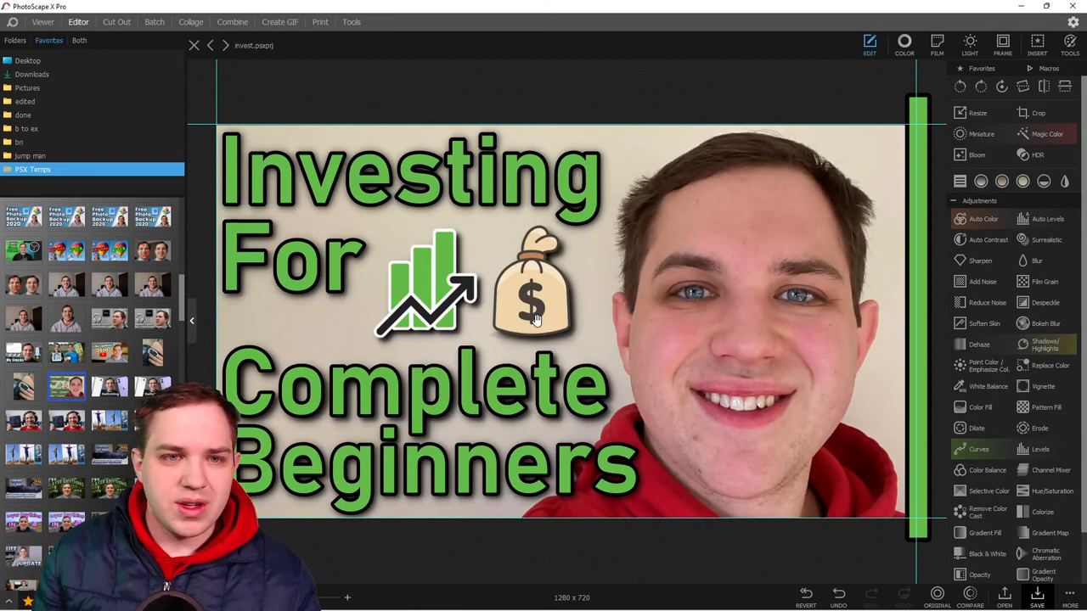
pyautogui.moveTo(282, 243)
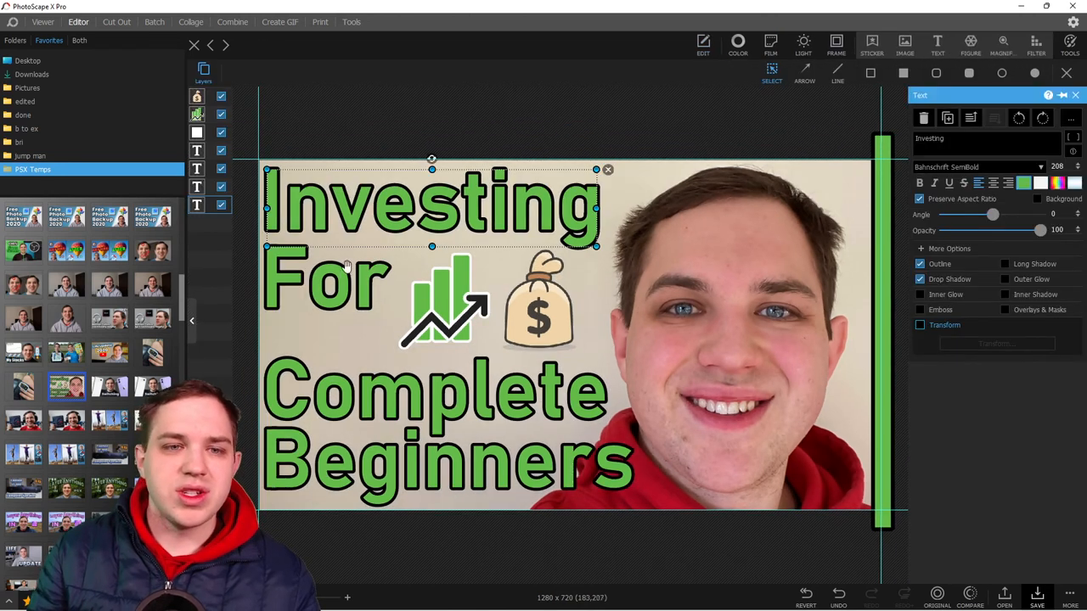
# Select the For and then the Investing text layers of the thumbnail
pyautogui.click(433, 395)
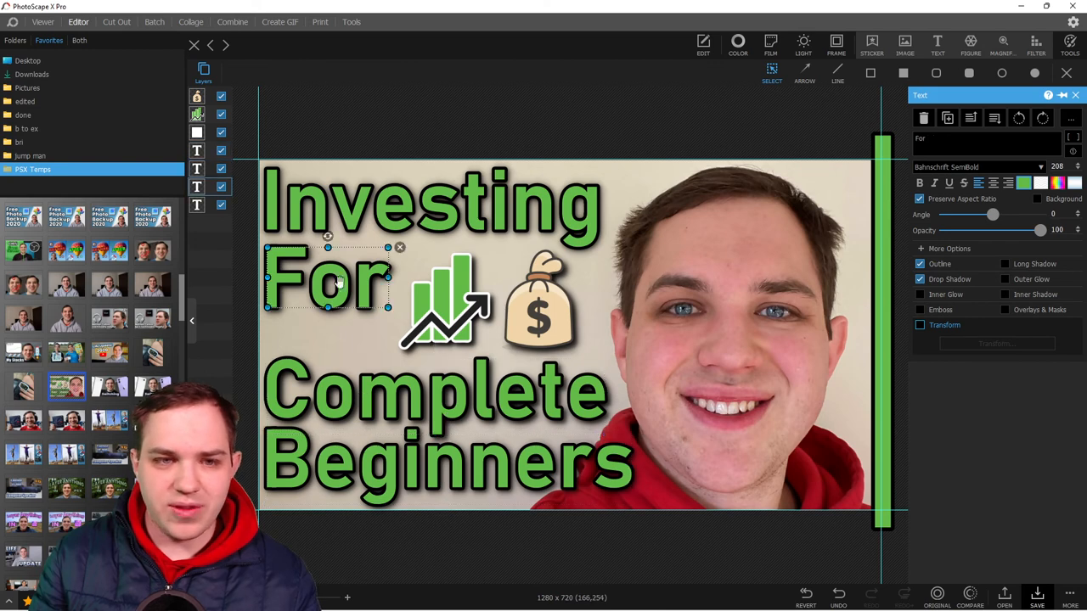
pyautogui.click(433, 204)
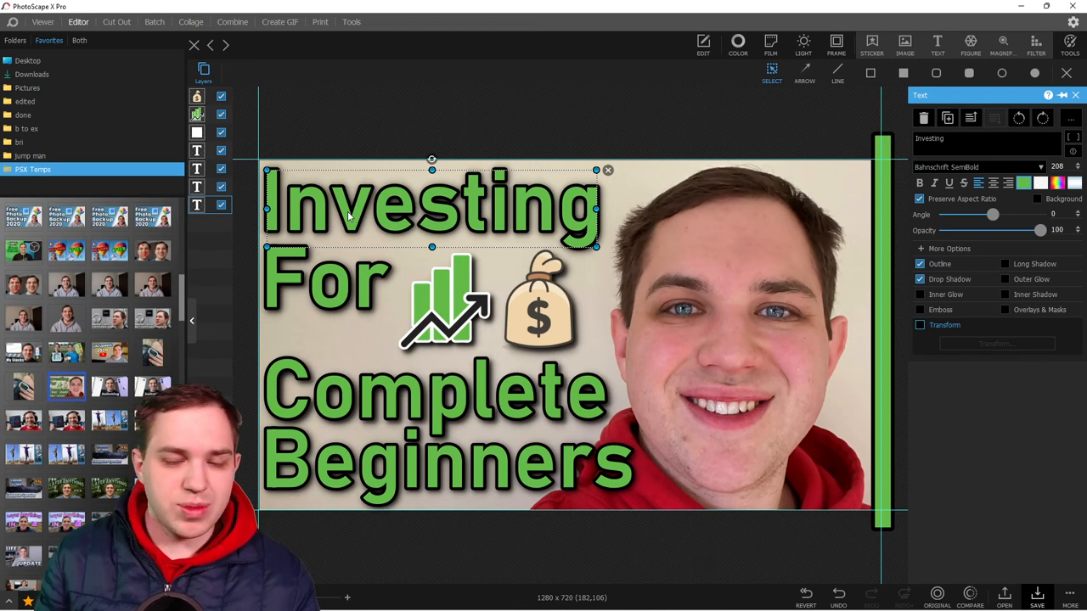
pyautogui.moveTo(713, 265)
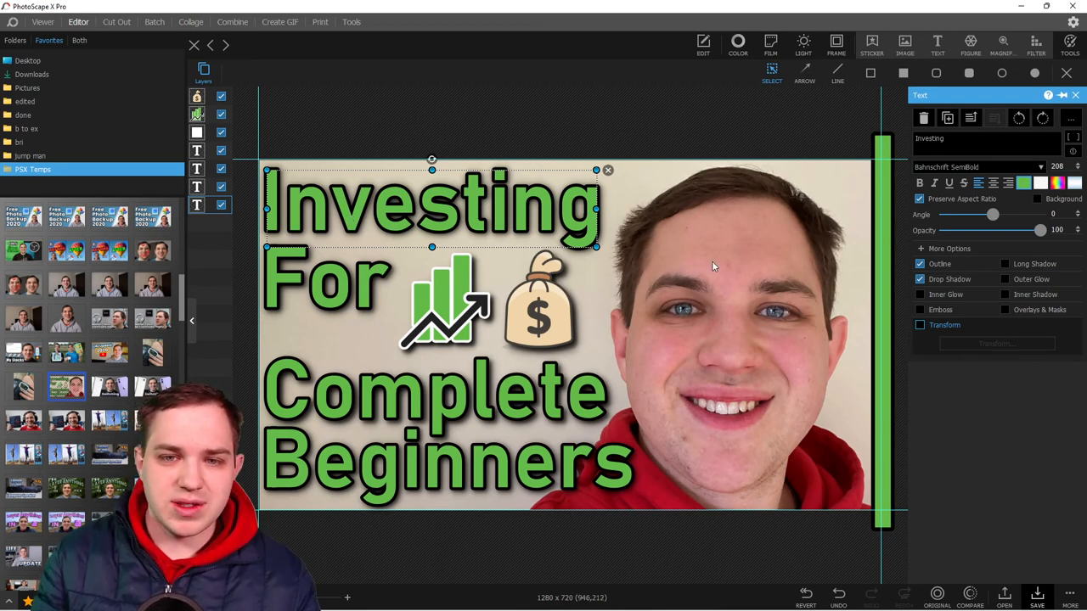
pyautogui.moveTo(340, 397)
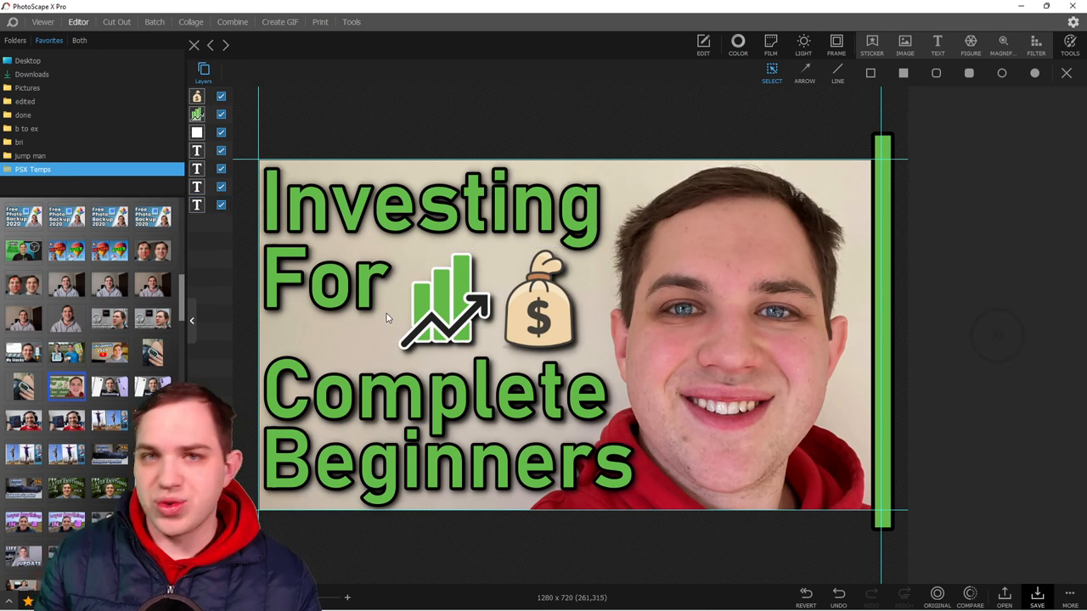
pyautogui.moveTo(606, 351)
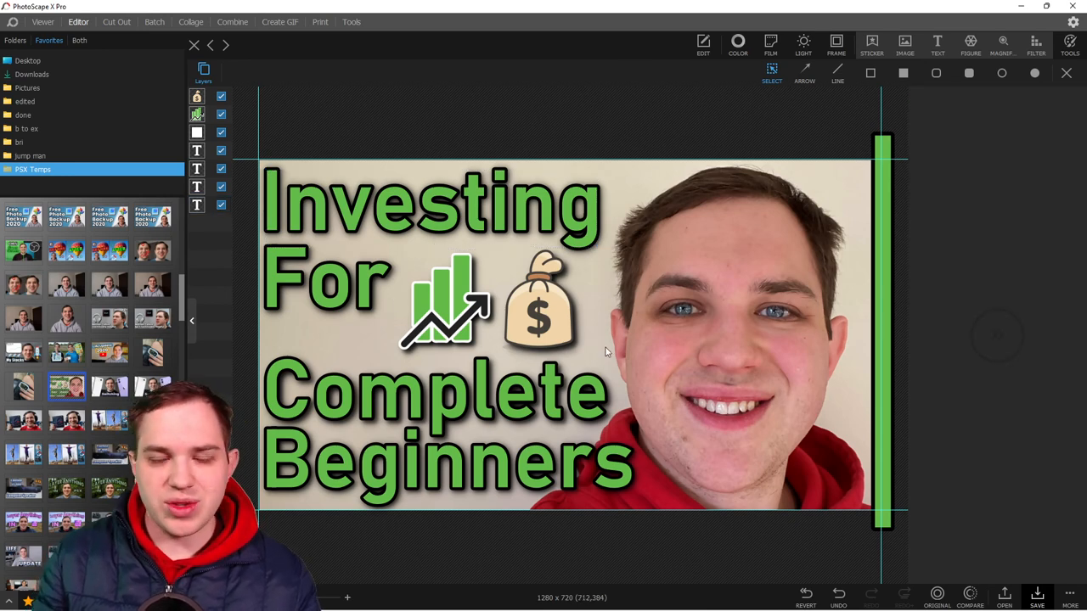